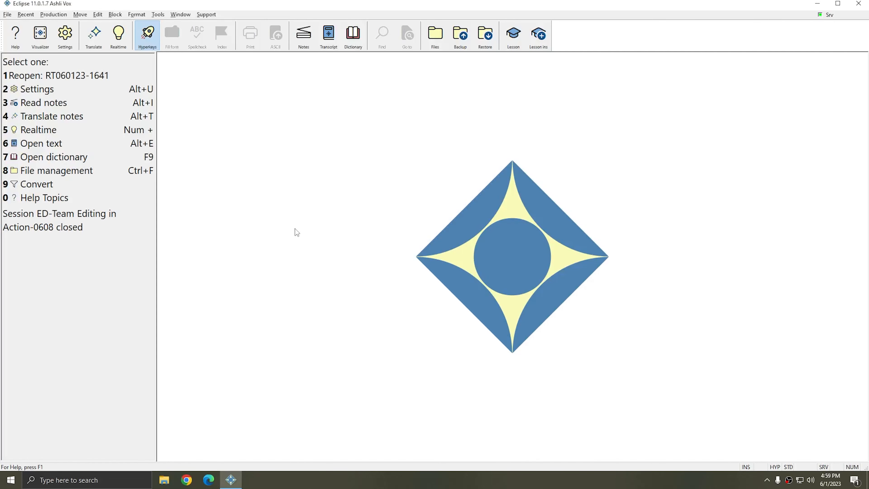
# Bring up the User Settings dialog from the toolbar
pyautogui.click(65, 33)
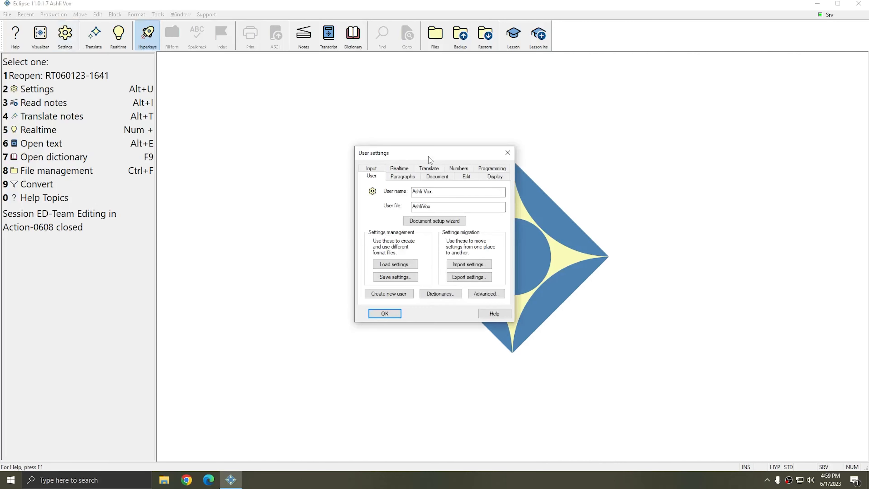
# Show the Realtime page with the edit buffer words and ms fields
pyautogui.click(399, 177)
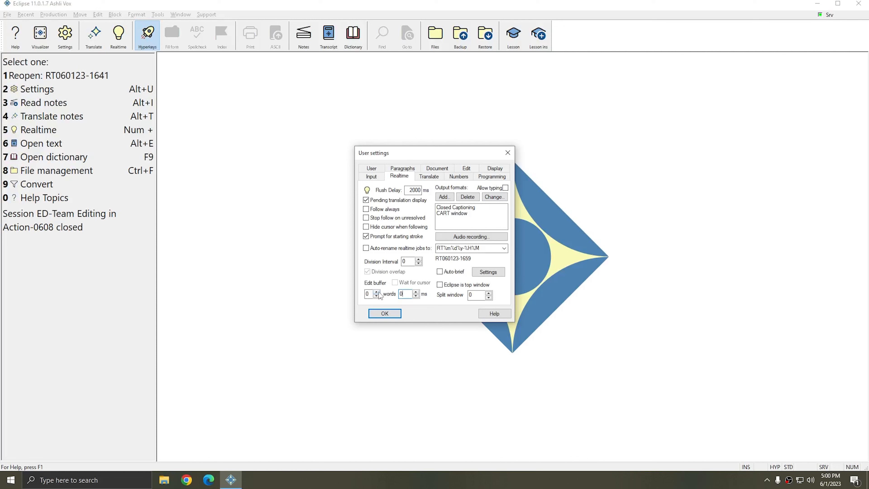
pyautogui.moveTo(432, 298)
pyautogui.write('10')
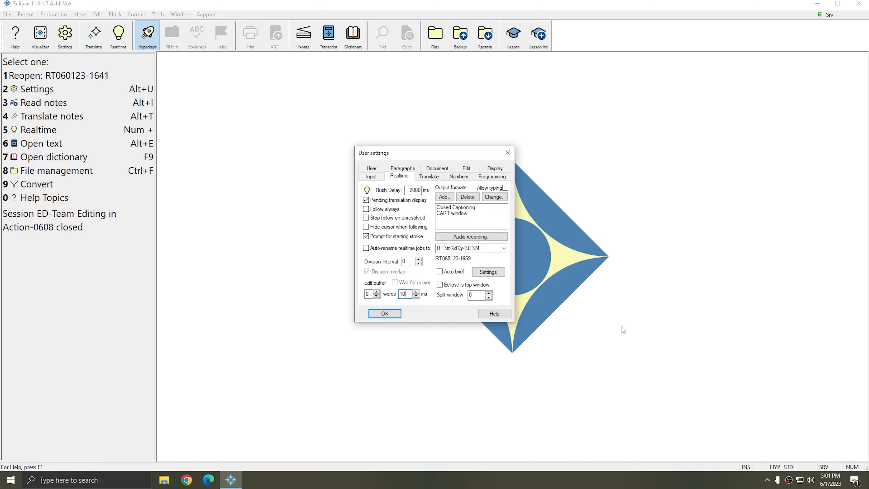
# Review the Closed Captioning and CART window output formats affected by the delay
pyautogui.click(456, 206)
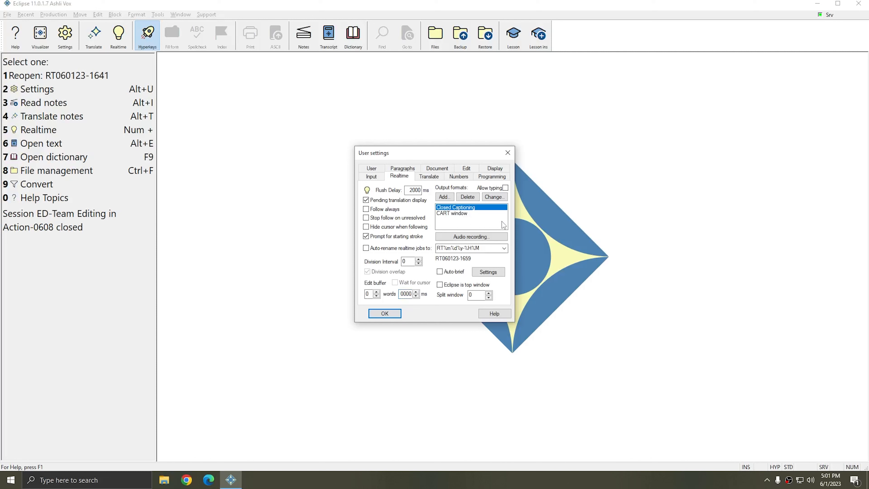
pyautogui.click(452, 213)
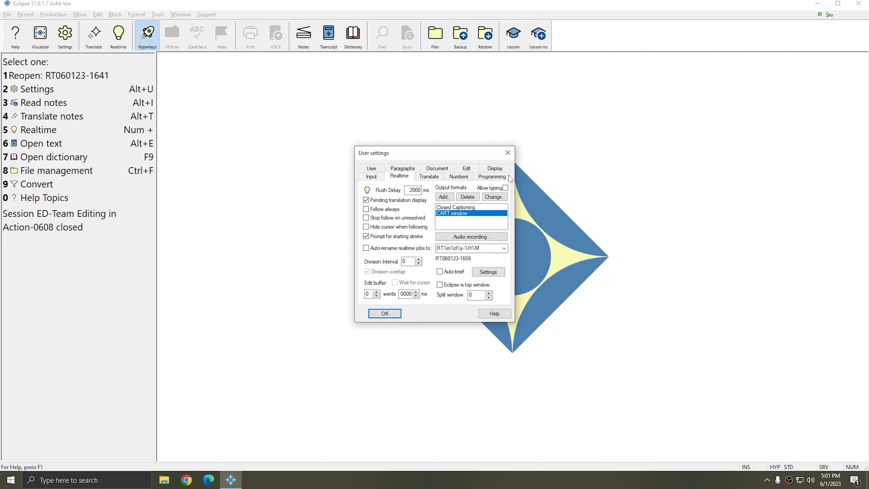
pyautogui.moveTo(390, 331)
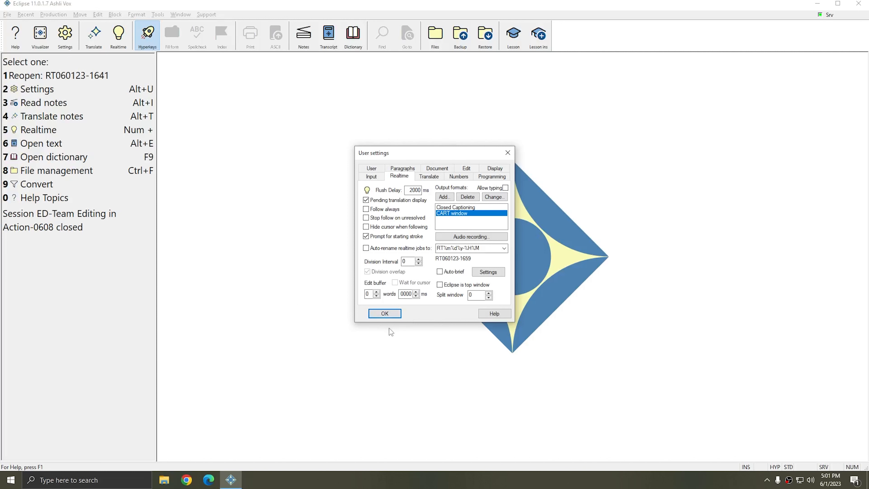
# Accept the 10,000 ms edit buffer and start a realtime file with captioning and CART windows
pyautogui.click(383, 313)
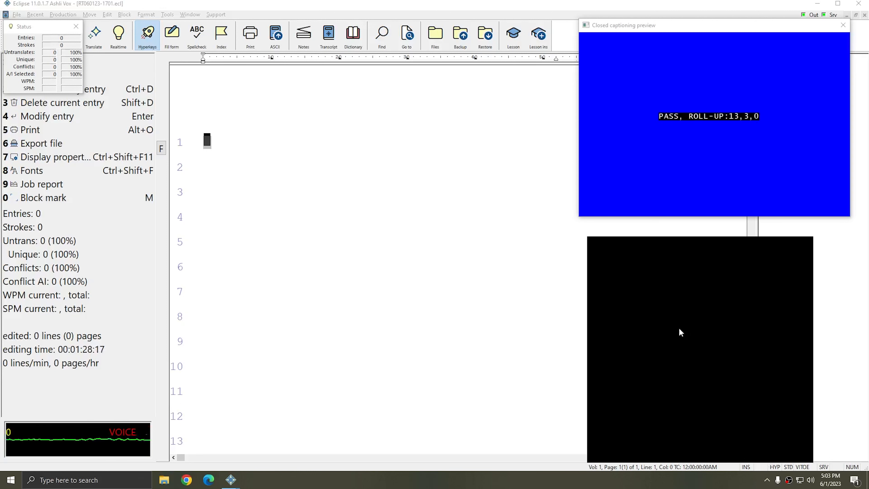
pyautogui.moveTo(681, 204)
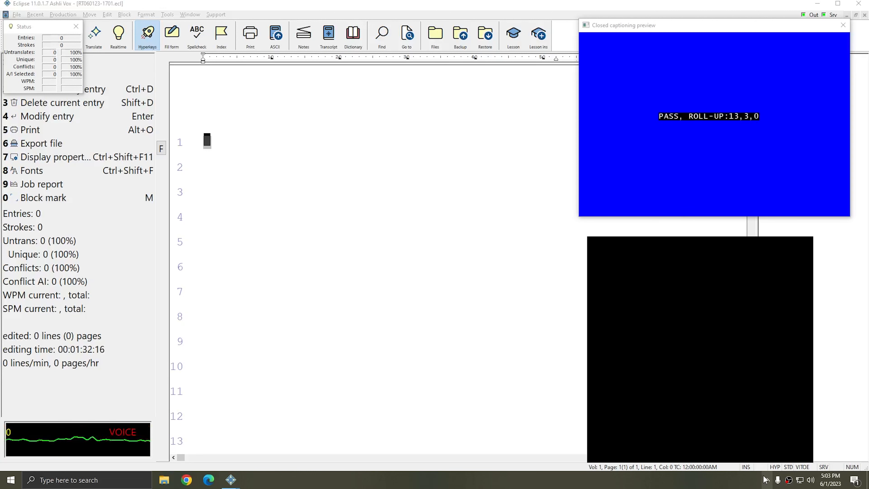
# Begin voice-writing a short Q and A into the realtime file
pyautogui.click(767, 479)
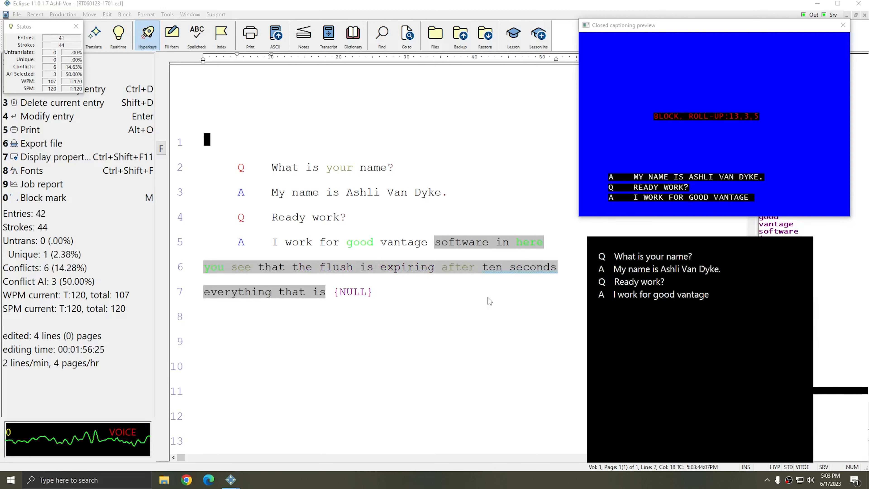
# Dictate 'written within the last ten seconds', then reopen Realtime settings showing the 10000 ms edit buffer
pyautogui.write('written within the last ten seconds')
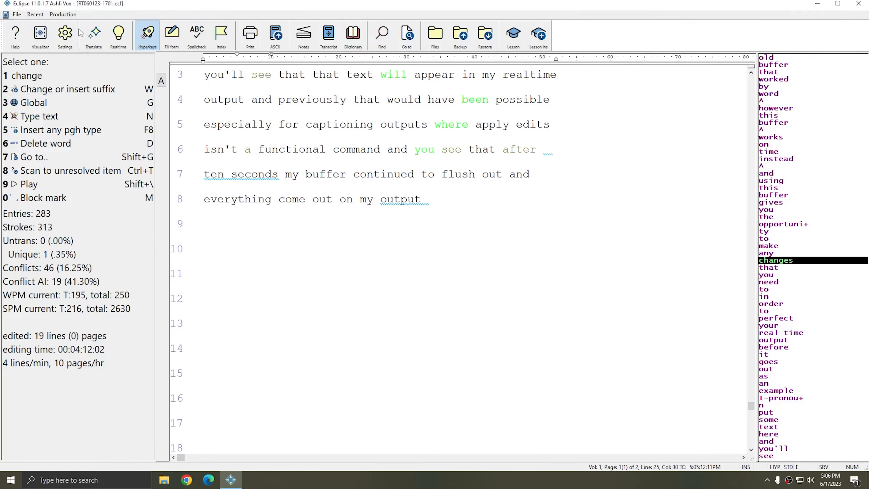
pyautogui.click(65, 33)
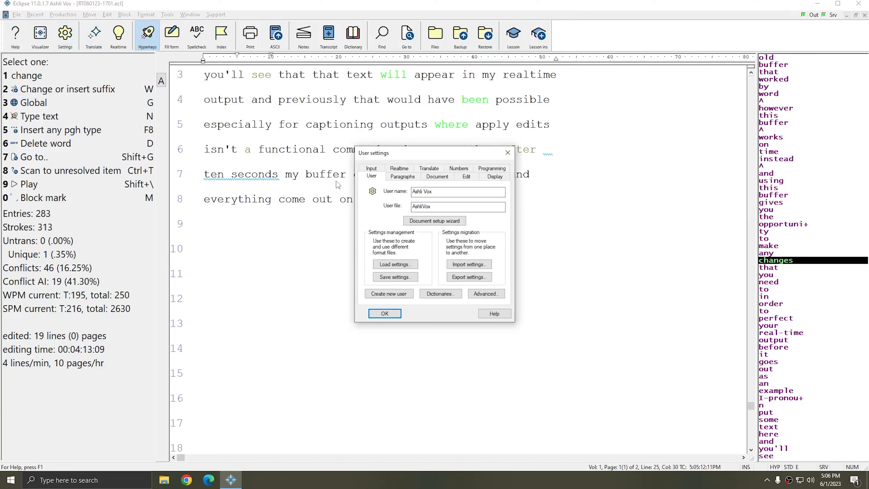
pyautogui.click(399, 176)
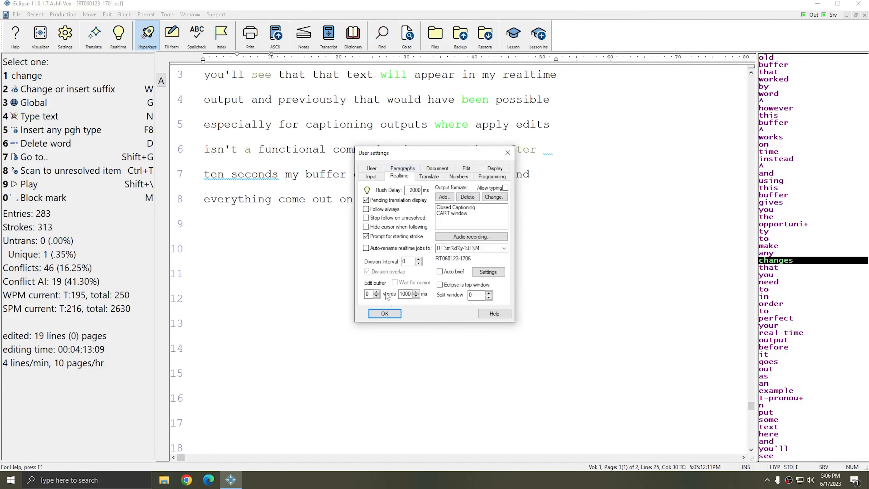